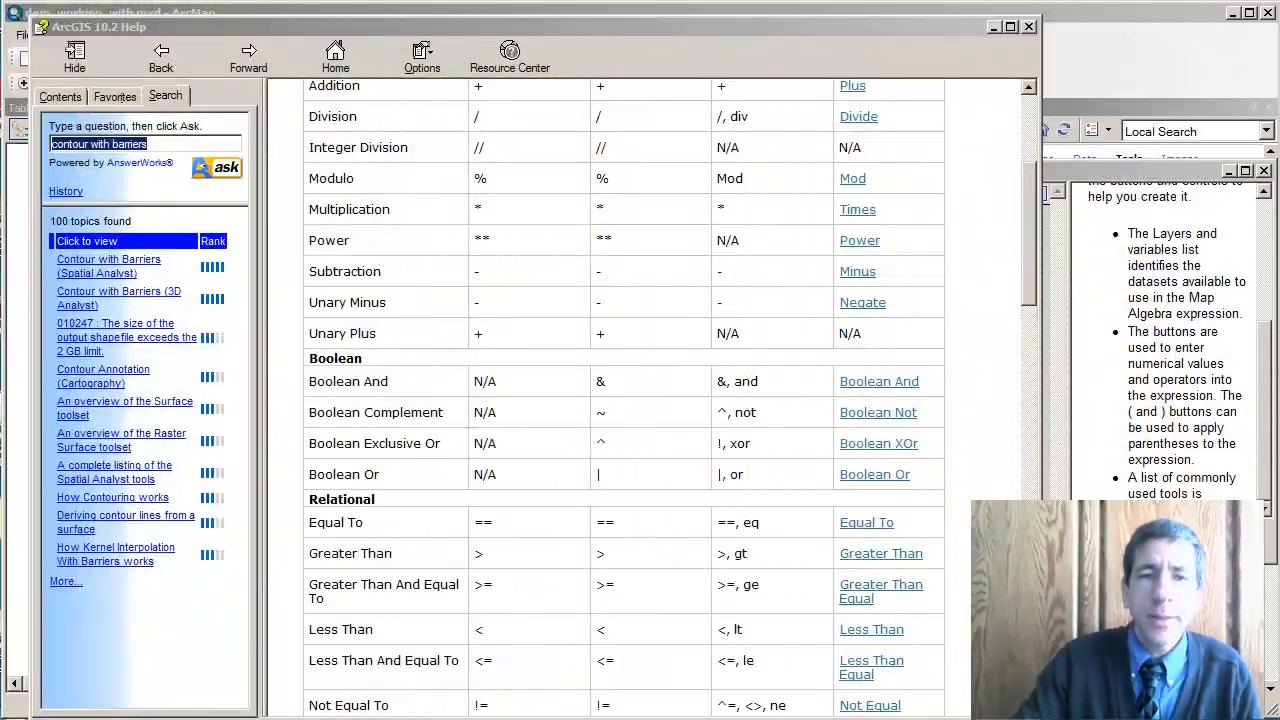
# - Read the Boolean And, Boolean Or and Boolean XOr topics in ArcGIS 10.2 Help
pyautogui.click(879, 381)
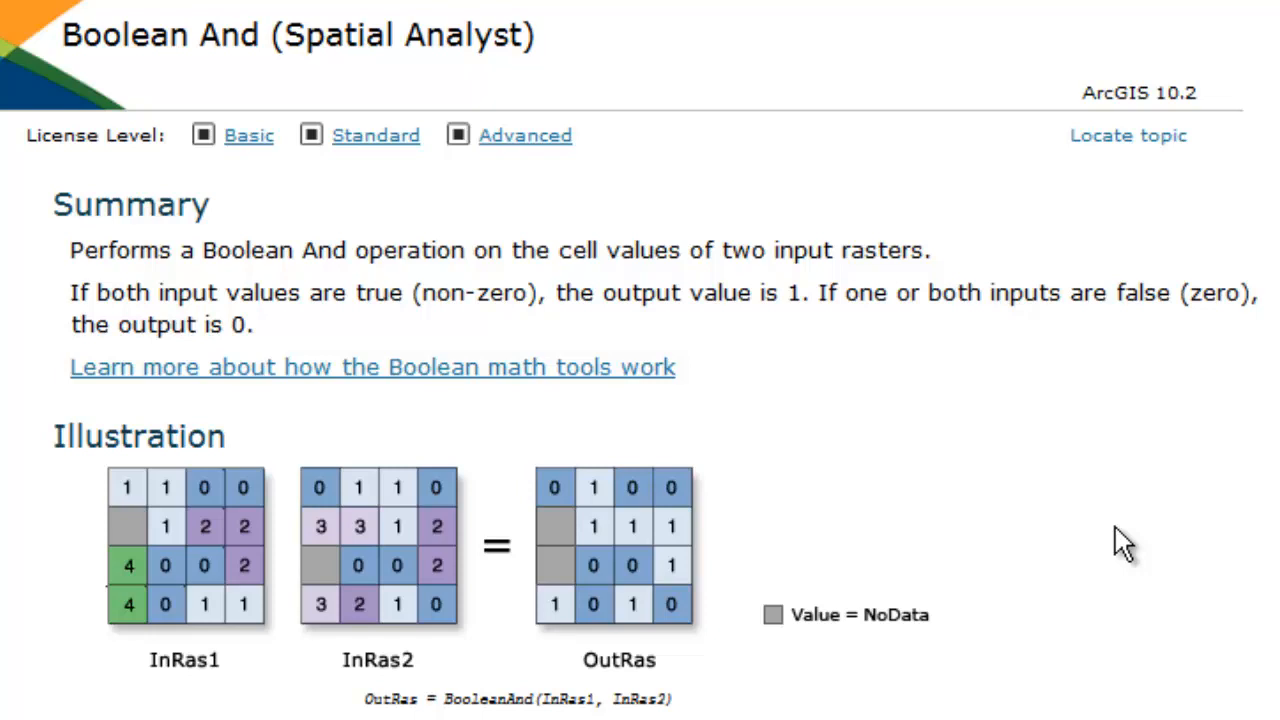
pyautogui.moveTo(1092, 497)
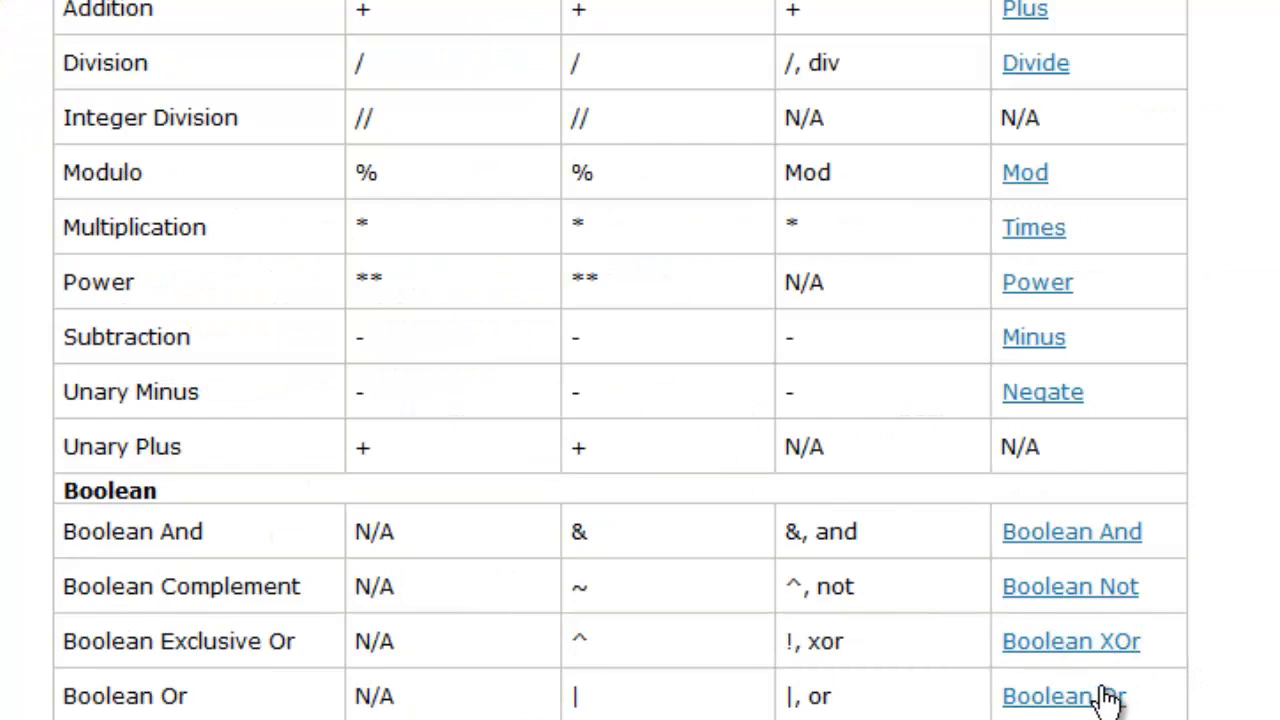
pyautogui.click(1063, 696)
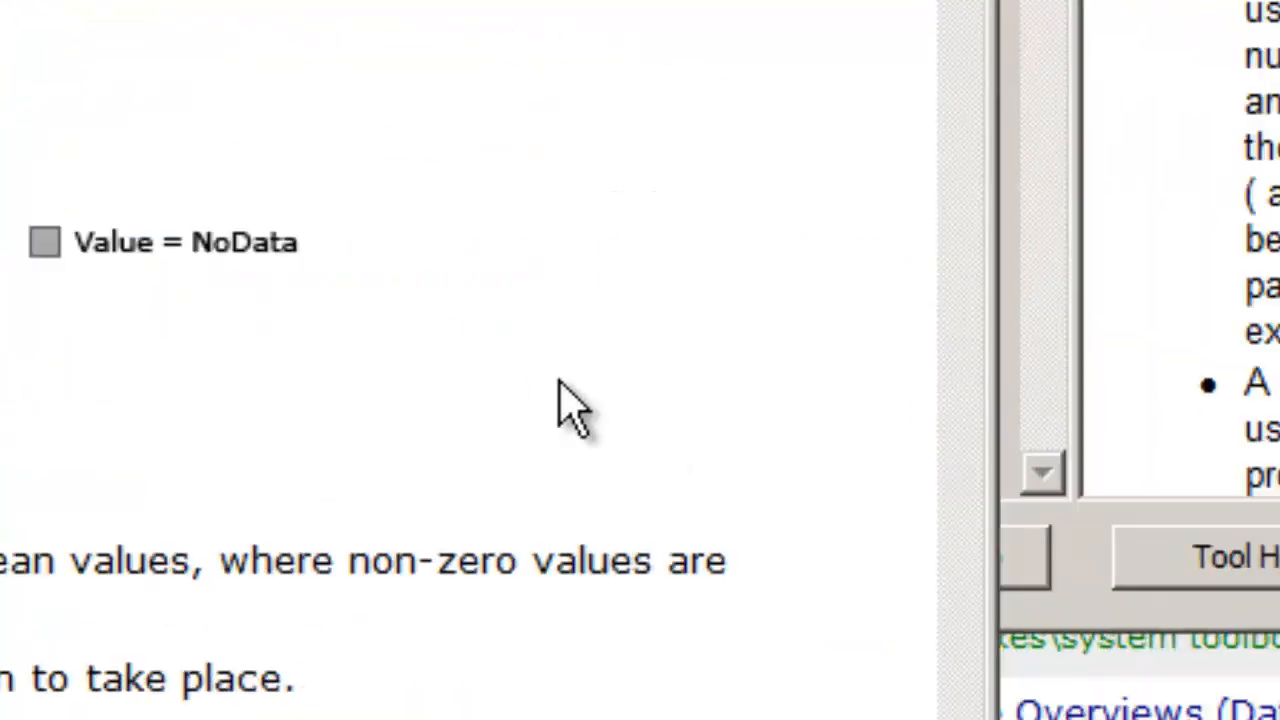
pyautogui.scroll(-3)
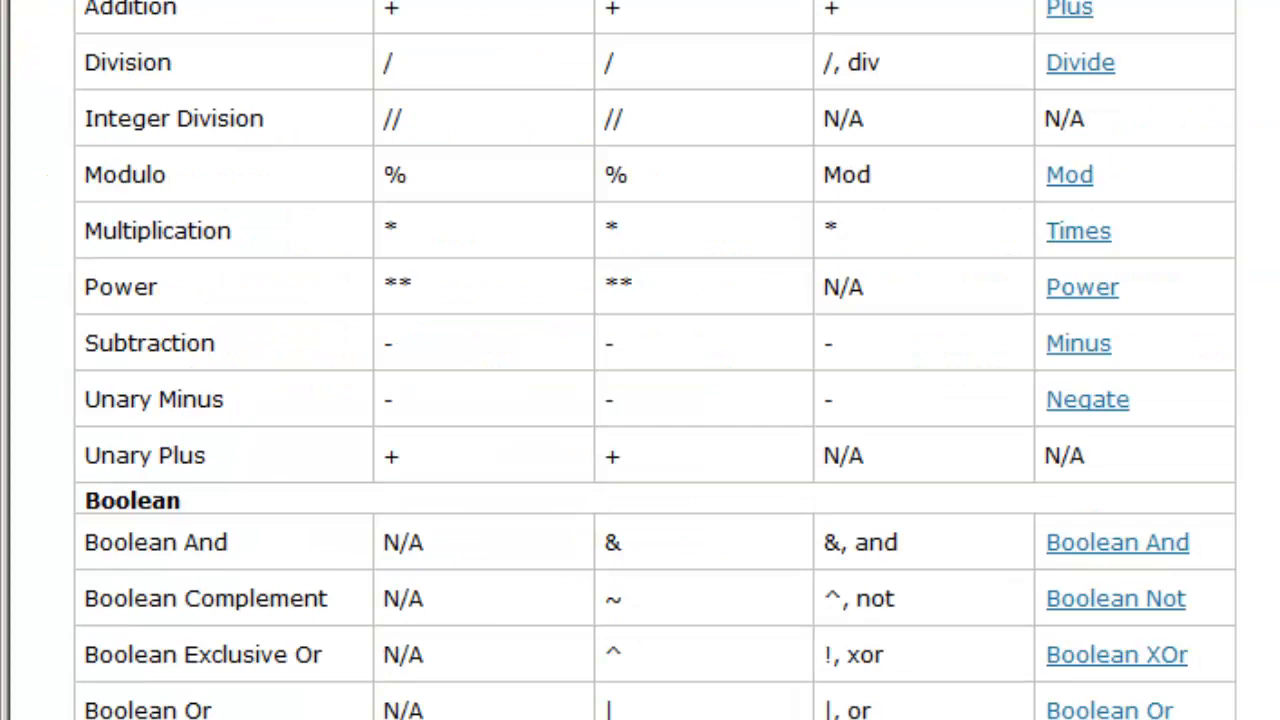
pyautogui.click(1116, 654)
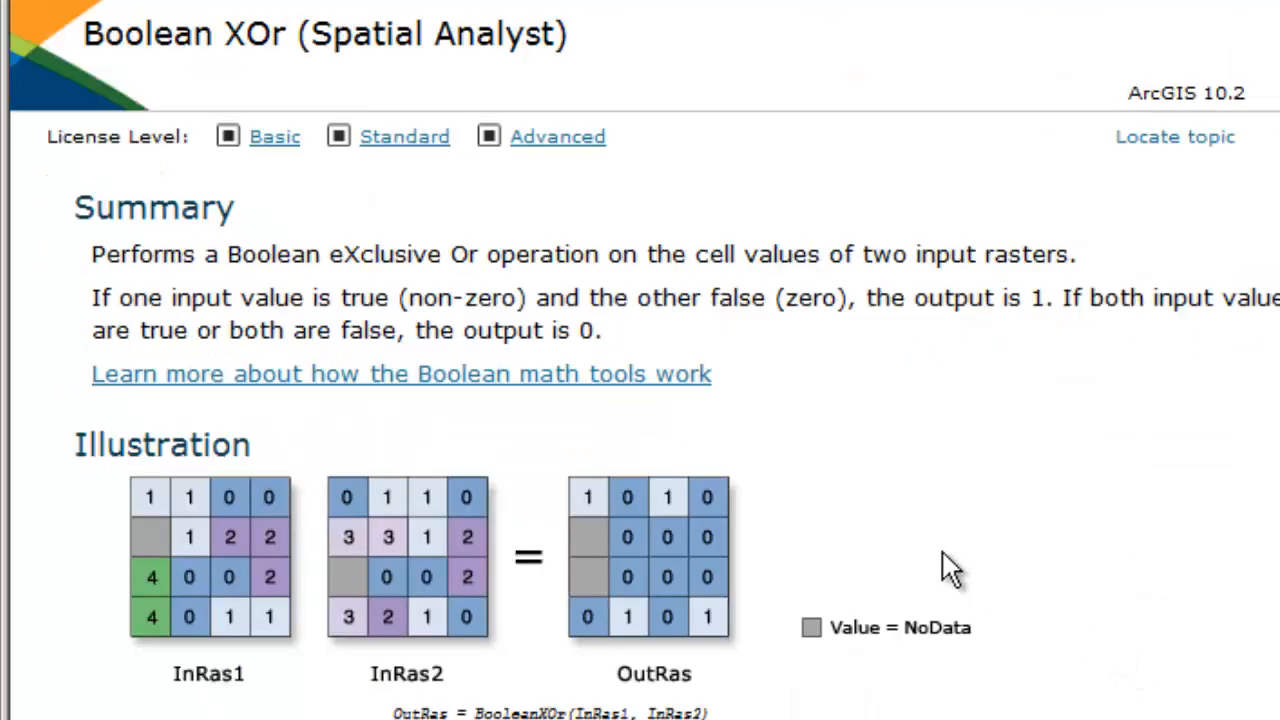
pyautogui.moveTo(945, 565)
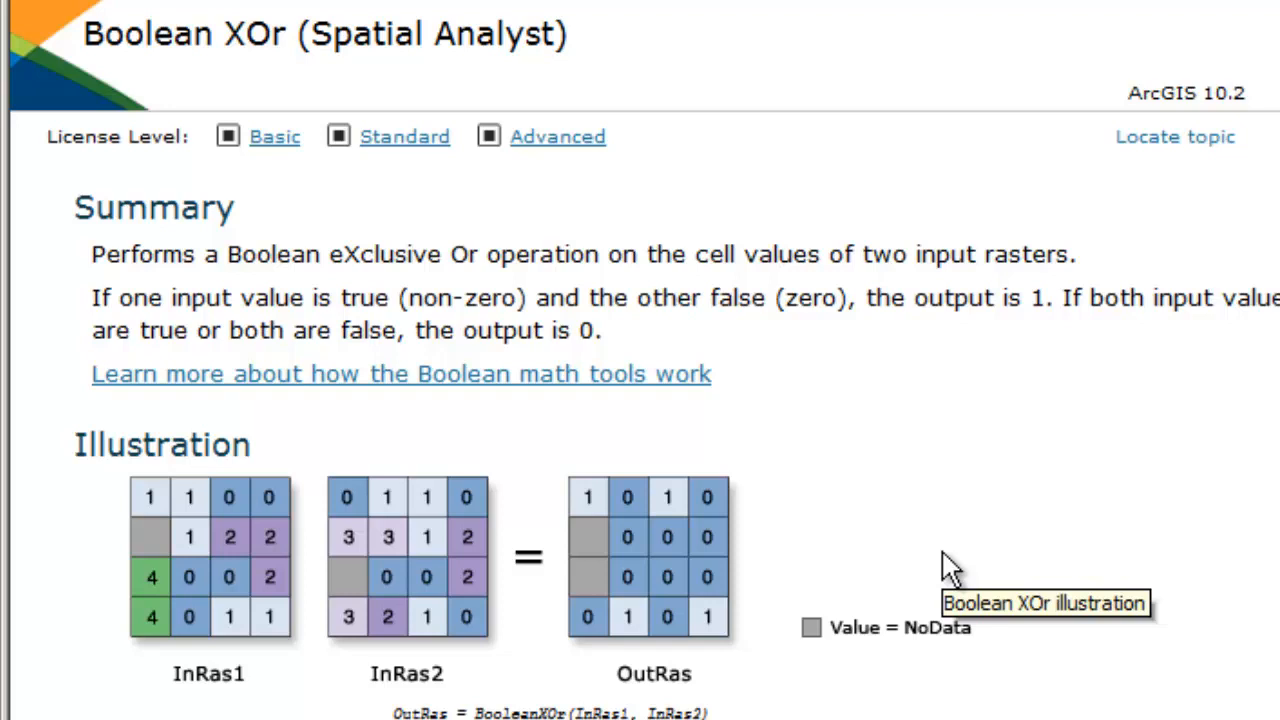
pyautogui.moveTo(948, 568)
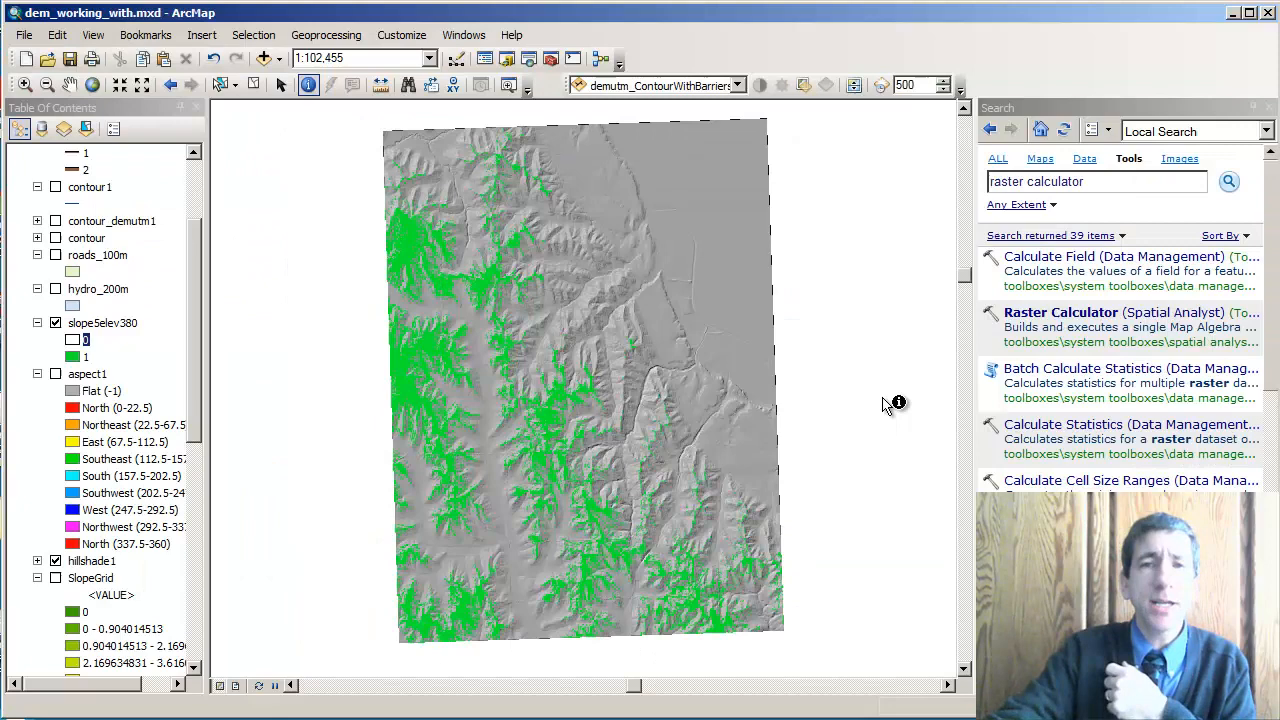
pyautogui.moveTo(328, 430)
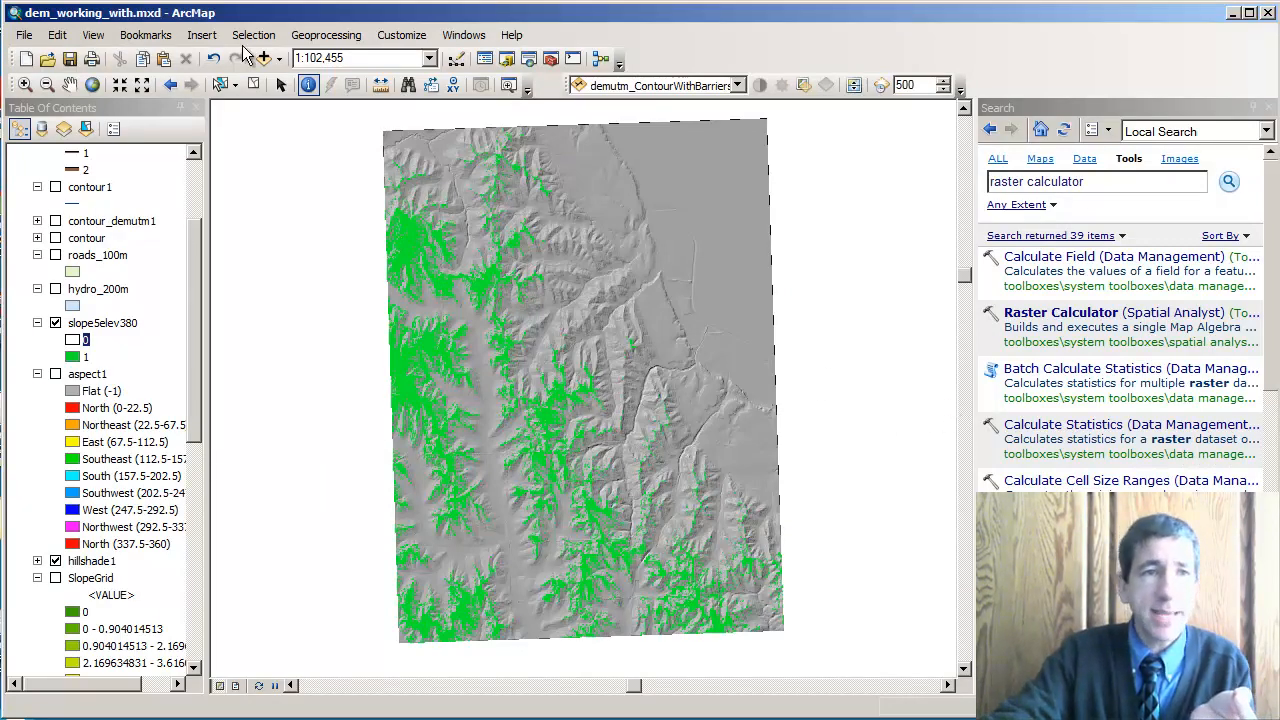
# - Show geoprocessing Results and expand Raster Calculator to list slope5elev380, SlopeGrid and demutm
pyautogui.click(326, 35)
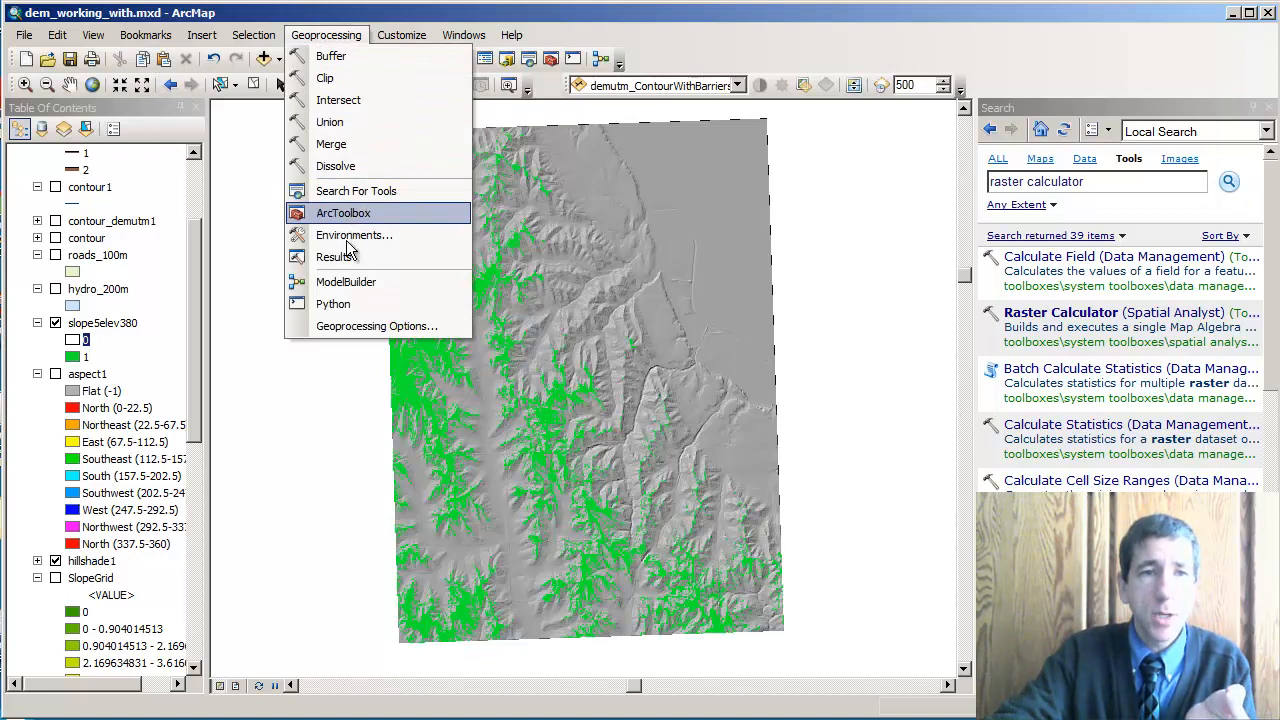
pyautogui.click(336, 257)
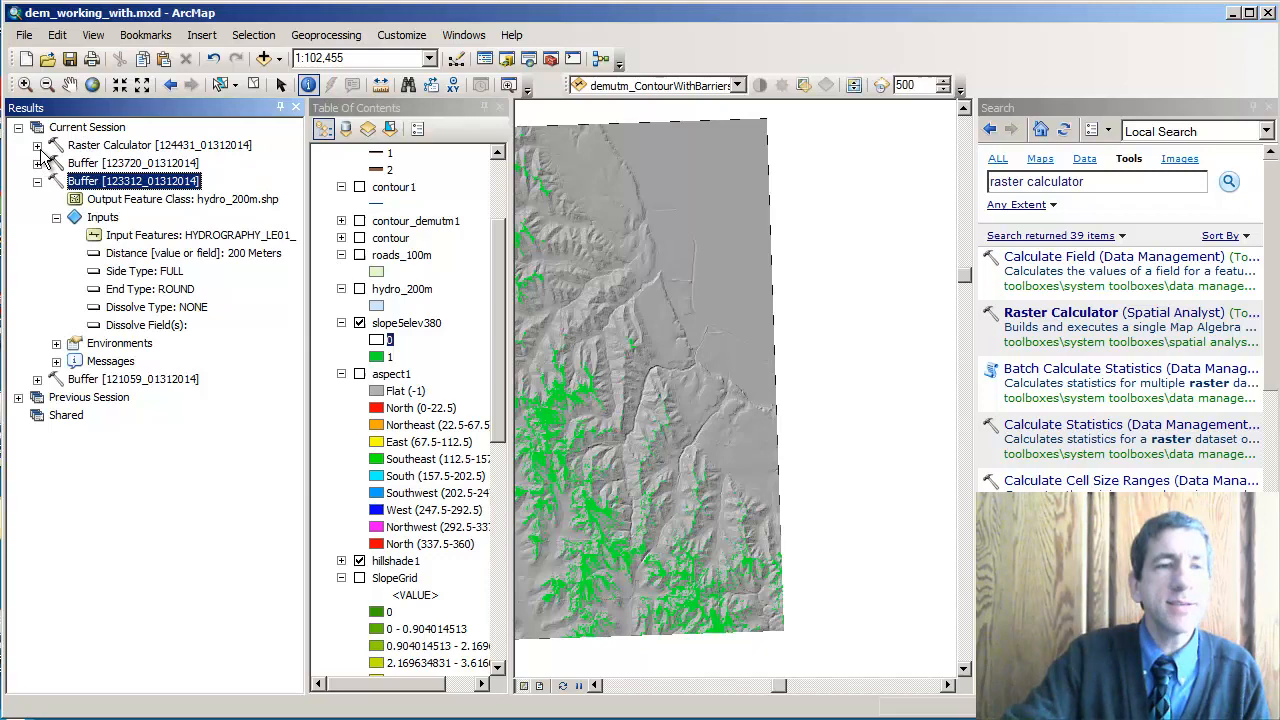
pyautogui.click(38, 145)
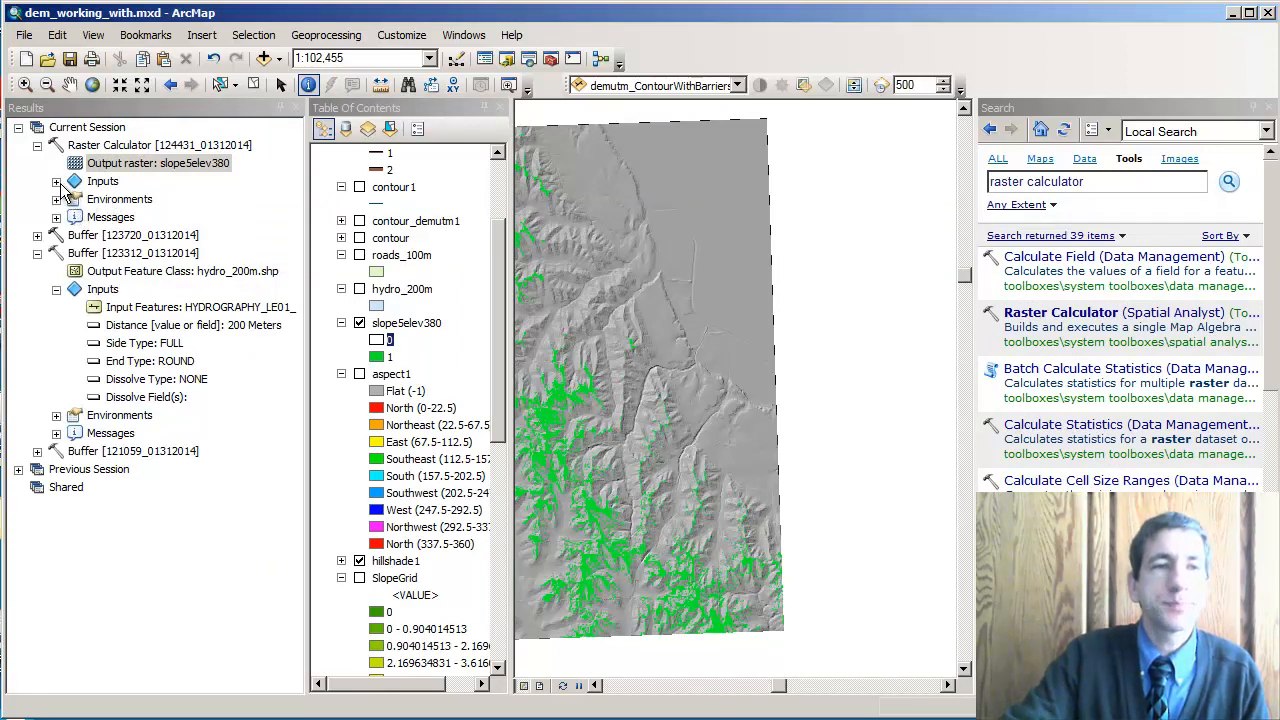
pyautogui.click(57, 181)
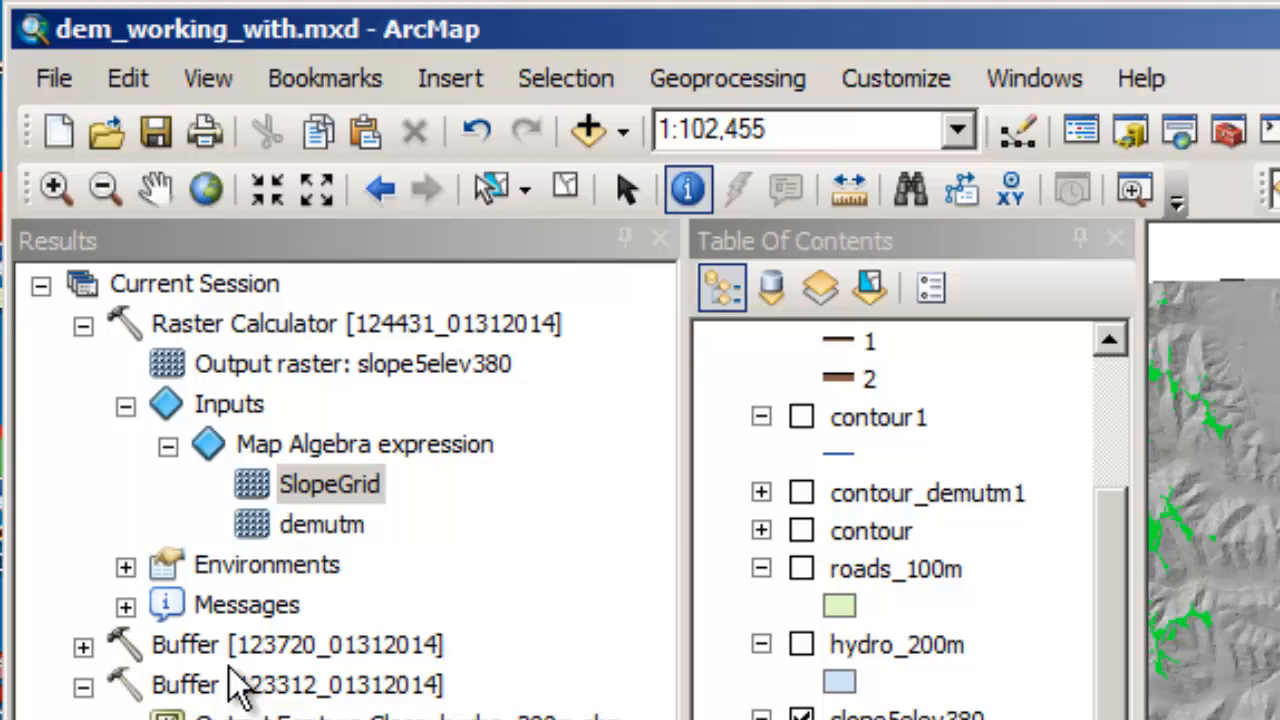
# - Reopen the Raster Calculator run with expression ("SlopeGrid" <= 5) & ("demutm" >= 380)
pyautogui.click(355, 323)
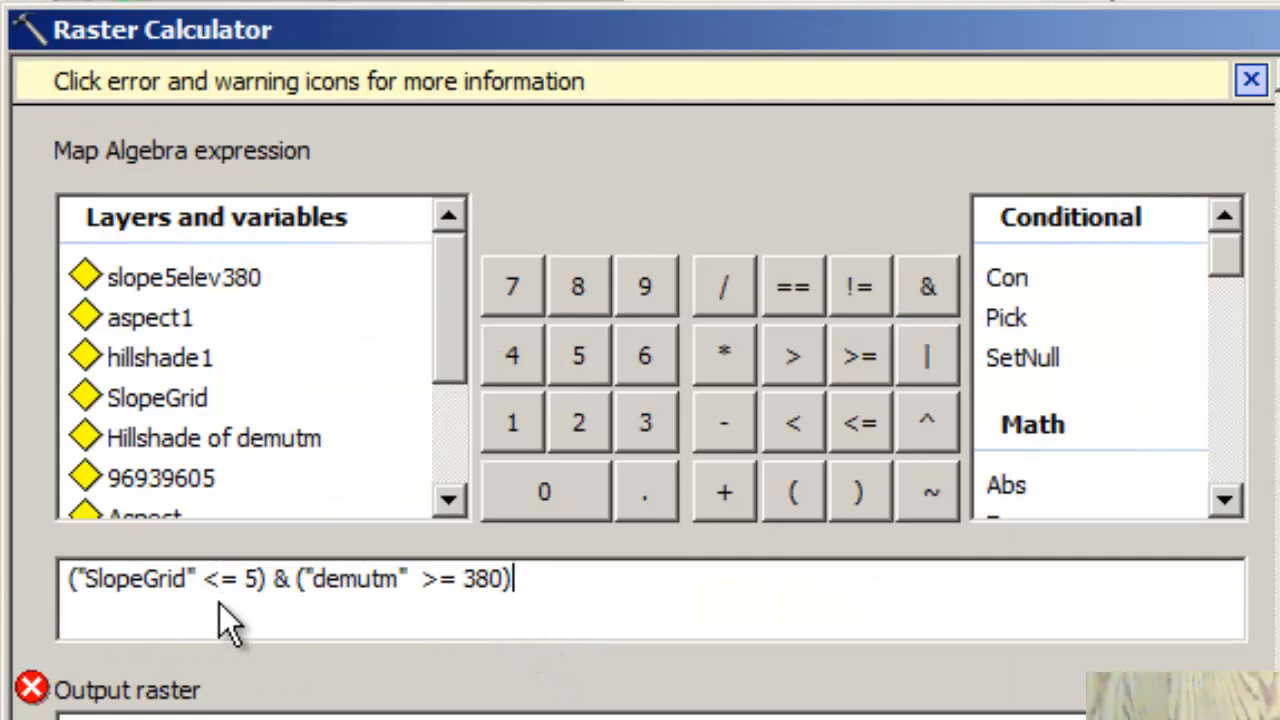
pyautogui.moveTo(215, 615)
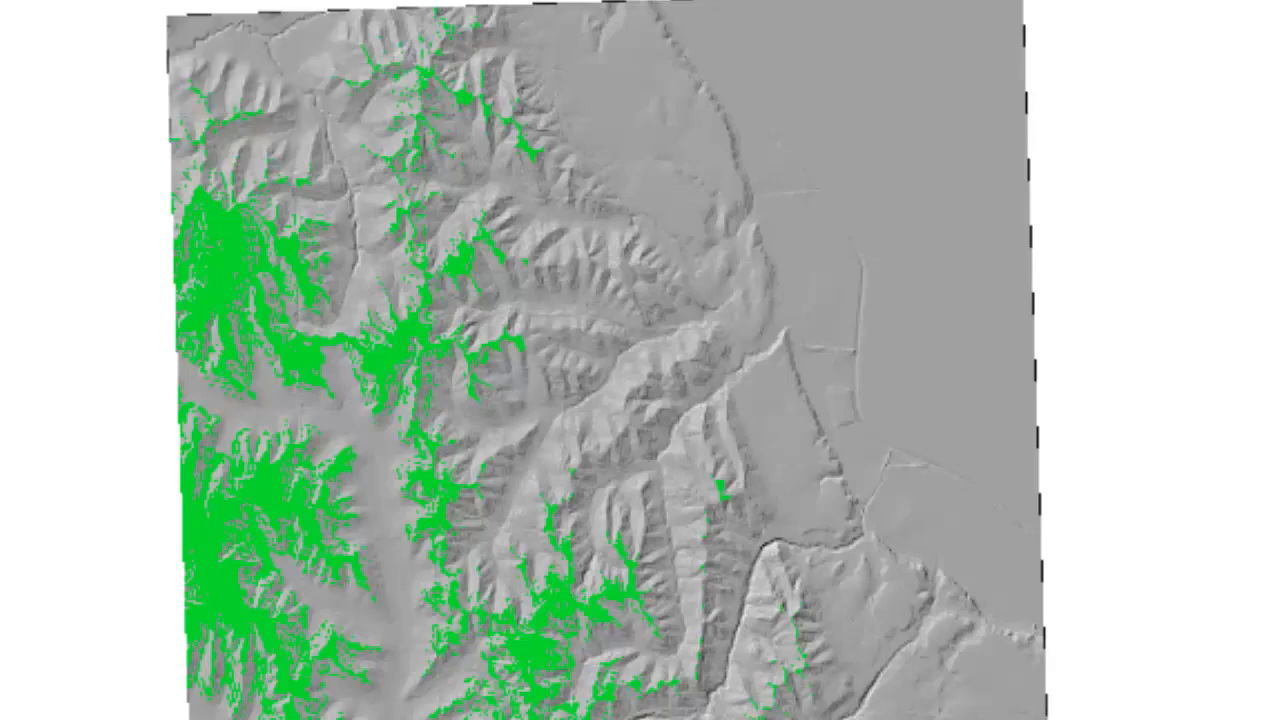
# - Calculate slope5orelev380 from ("SlopeGrid" <= 5) | ("demutm" >= 380) in Raster Calculator
pyautogui.click(326, 47)
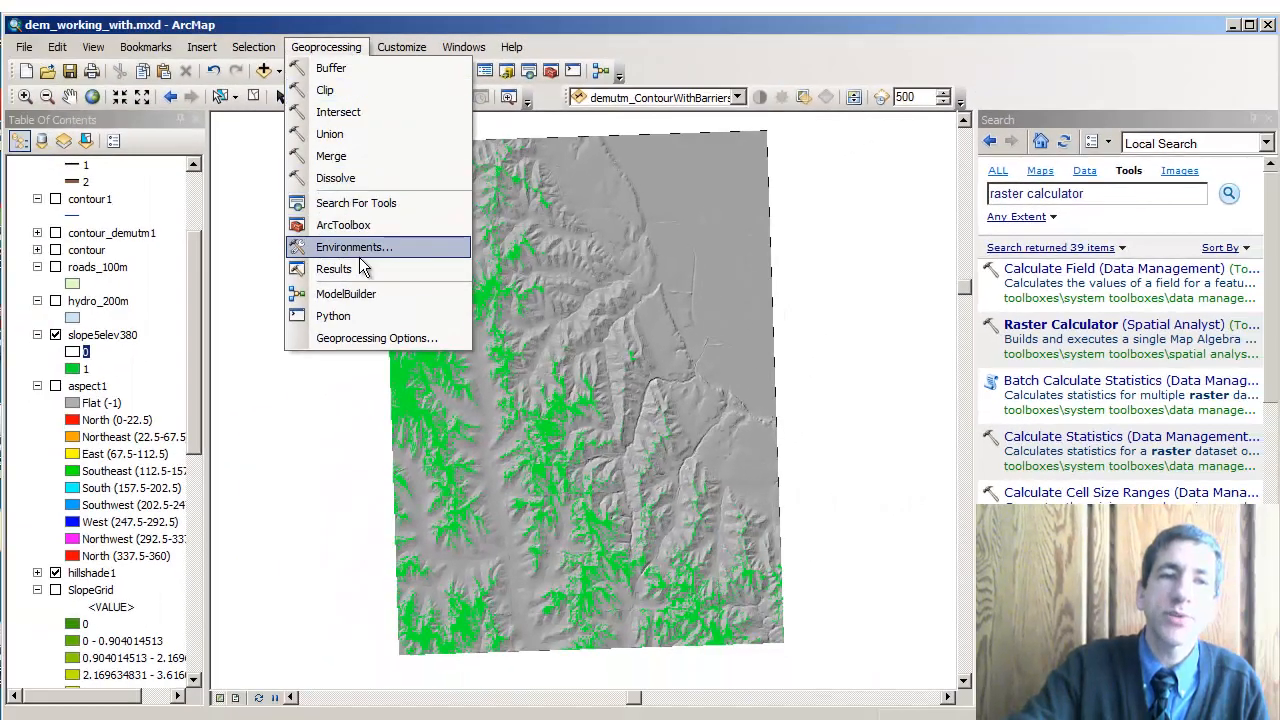
pyautogui.click(333, 268)
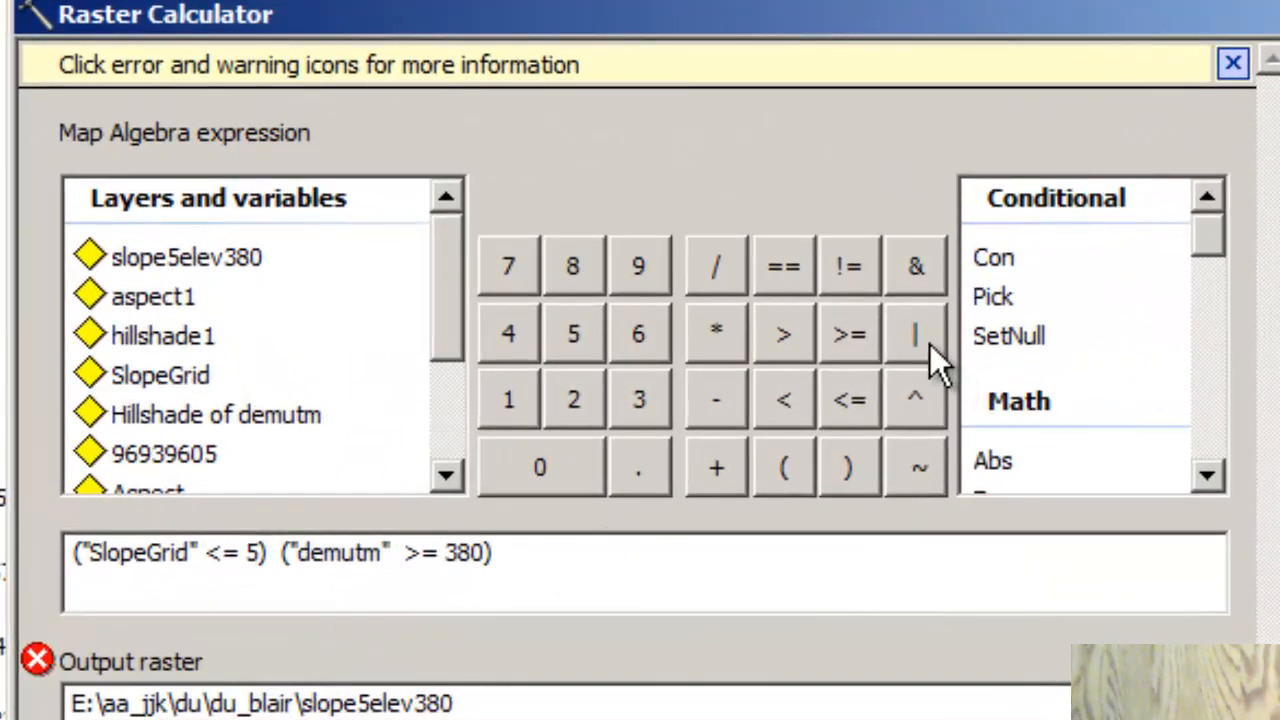
pyautogui.click(913, 333)
pyautogui.write('or')
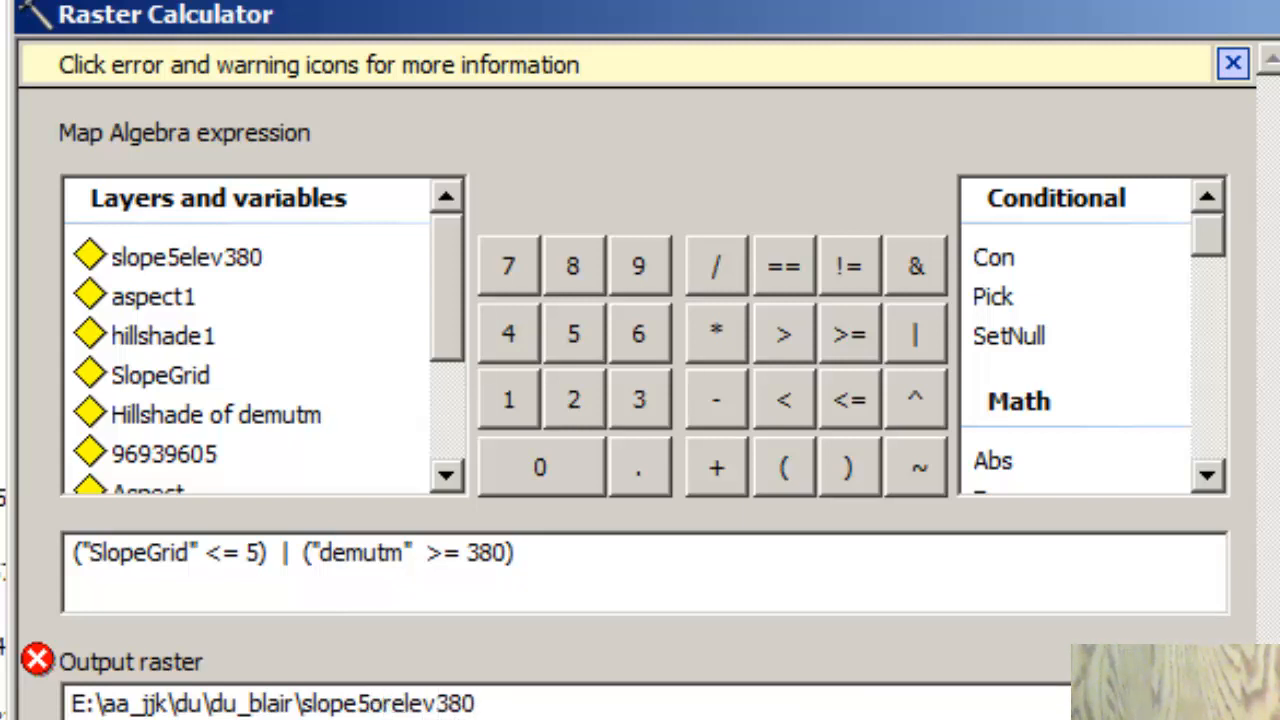
pyautogui.click(395, 703)
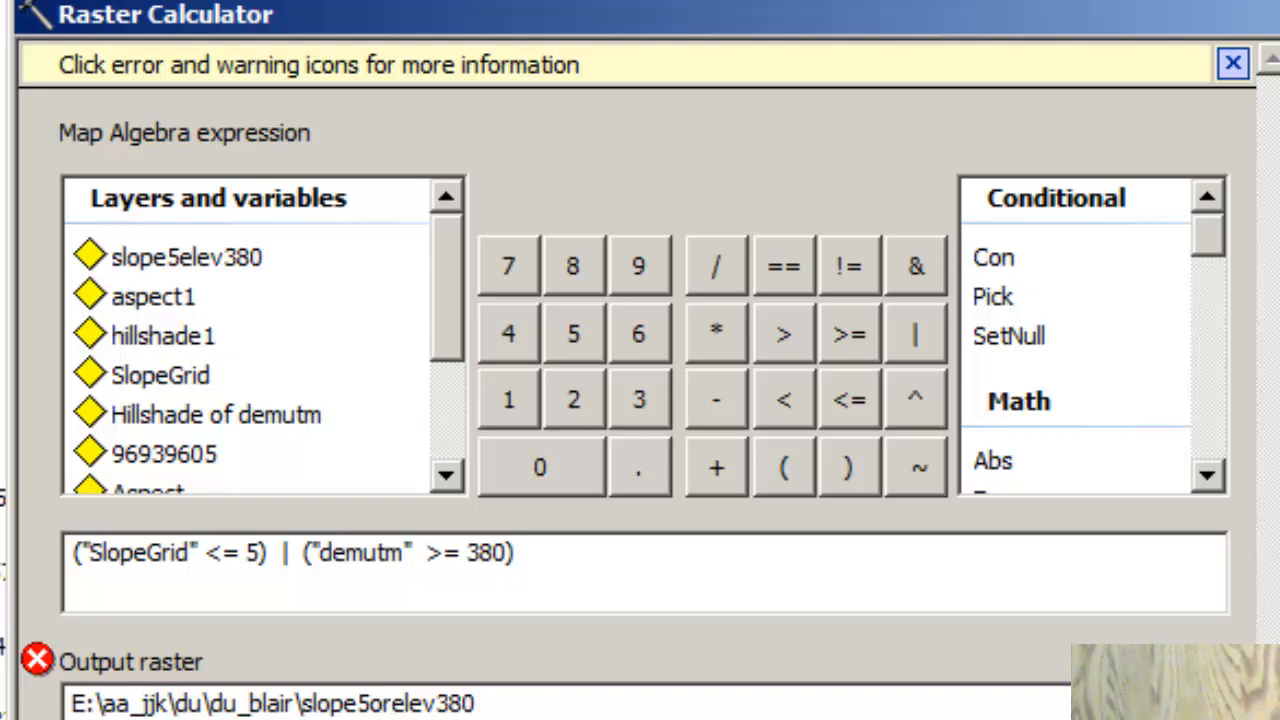
pyautogui.moveTo(200, 595)
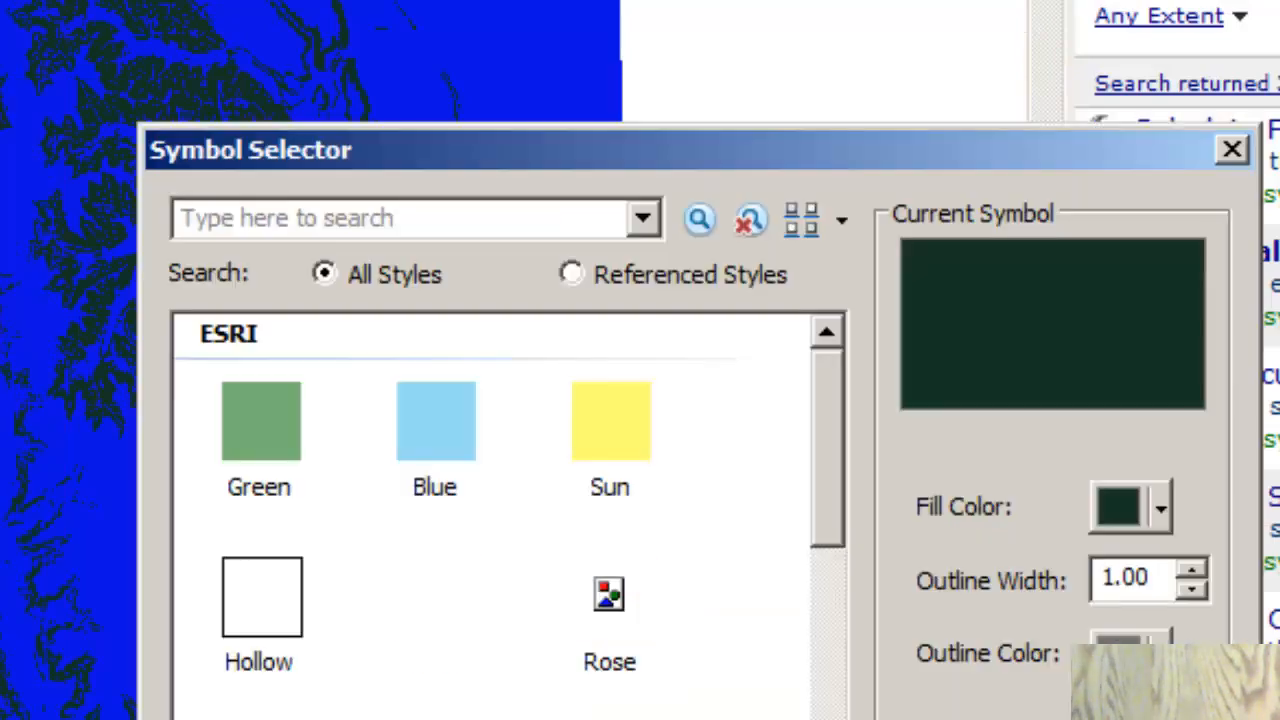
# - Make value 0 of slope5orel380 hollow so the hillshade shows through
pyautogui.click(259, 597)
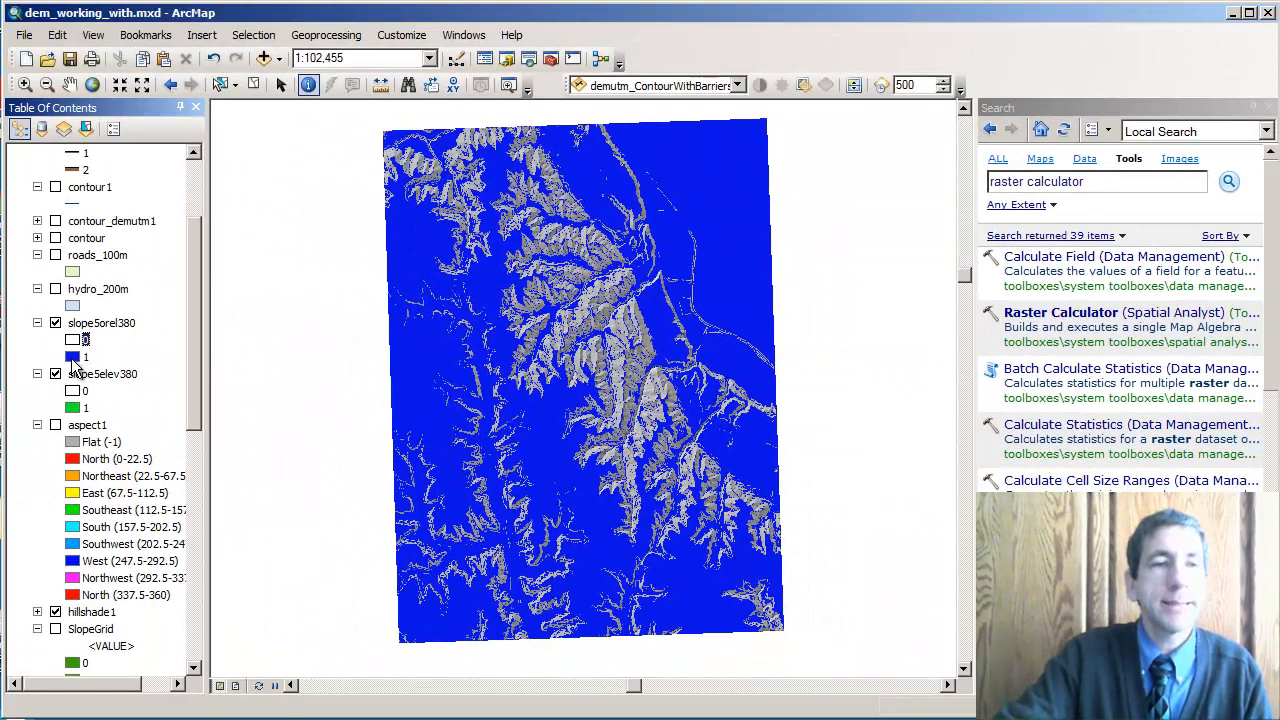
pyautogui.scroll(-3)
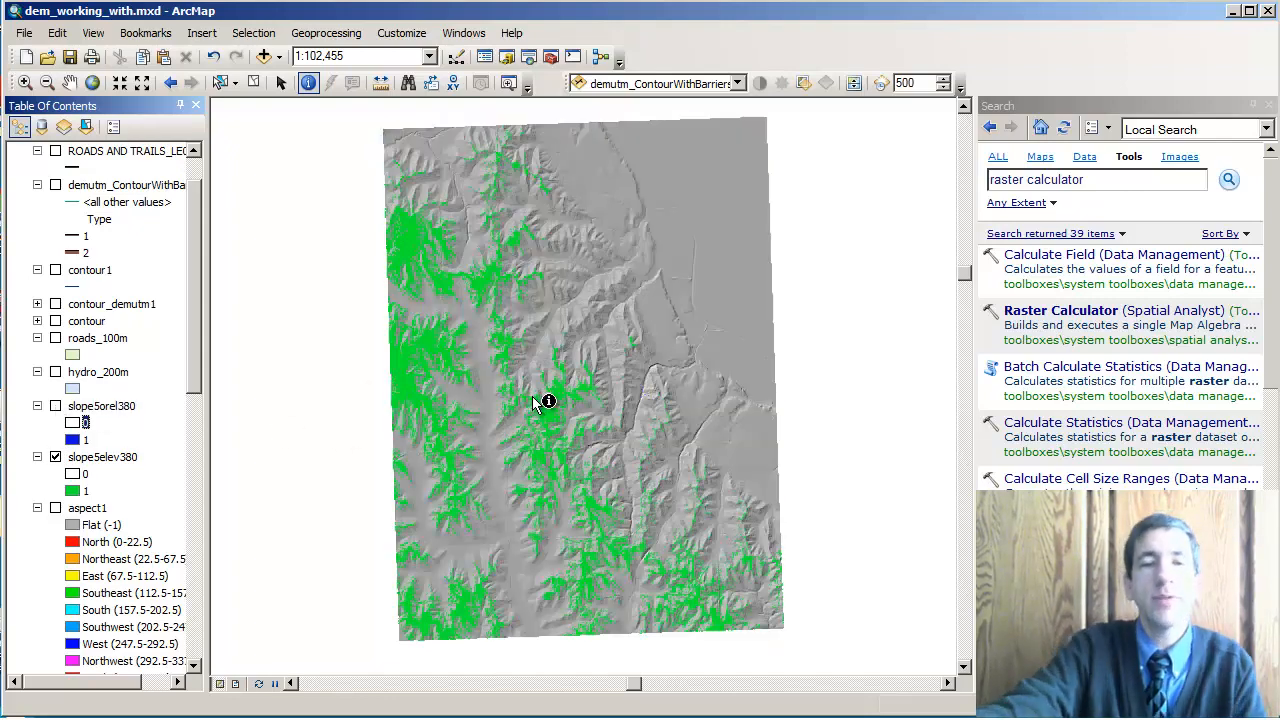
pyautogui.moveTo(457, 353)
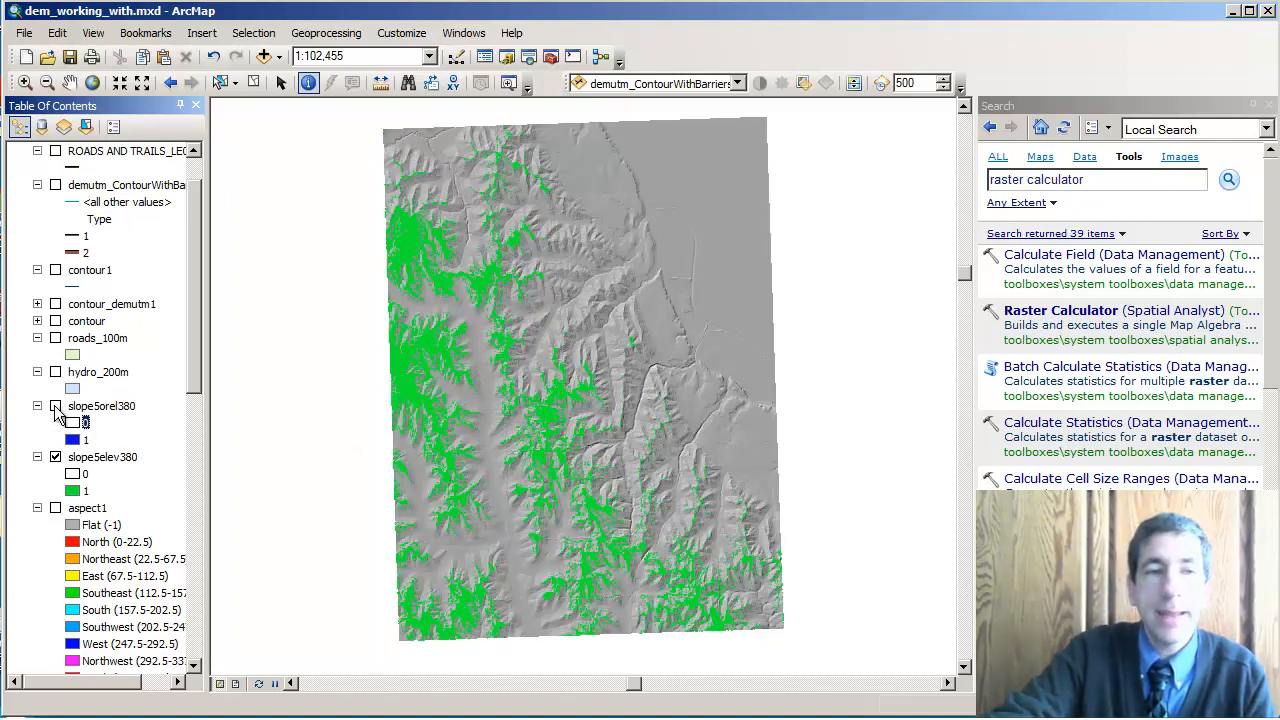
# - Toggle the green slope5elev380 layer off and on, leaving it hidden under the blue OR layer
pyautogui.click(56, 405)
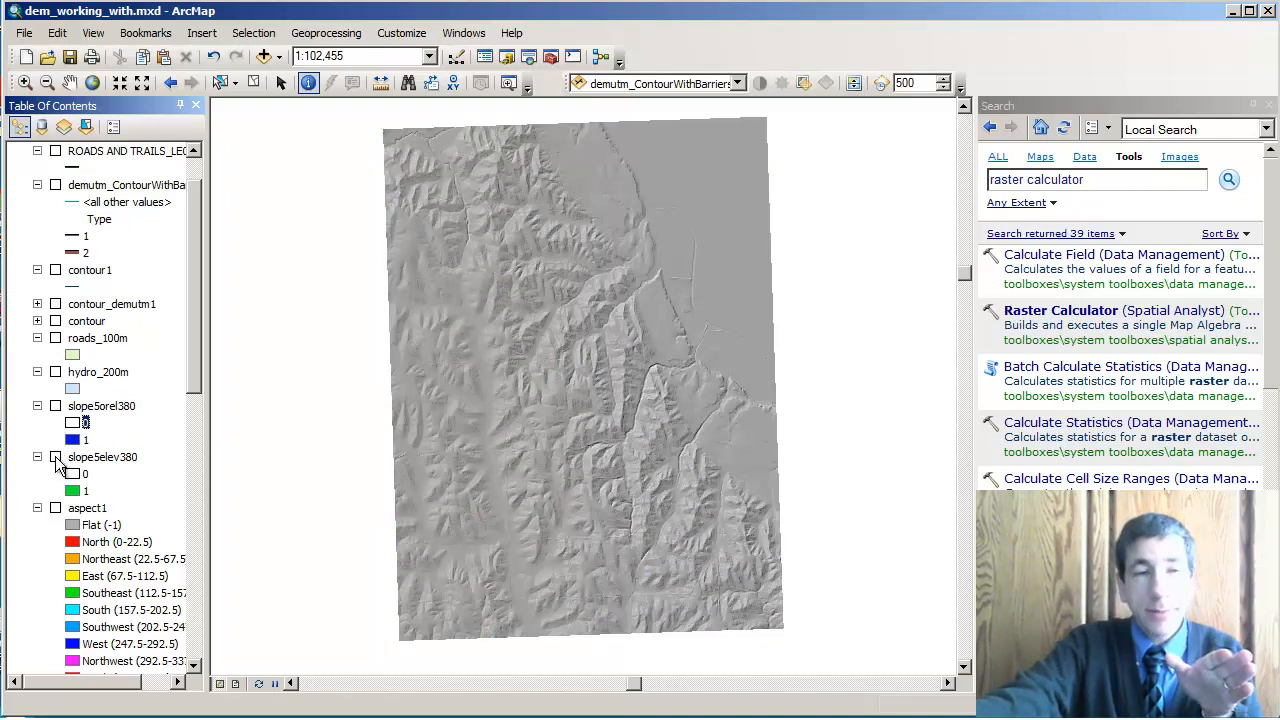
pyautogui.click(56, 457)
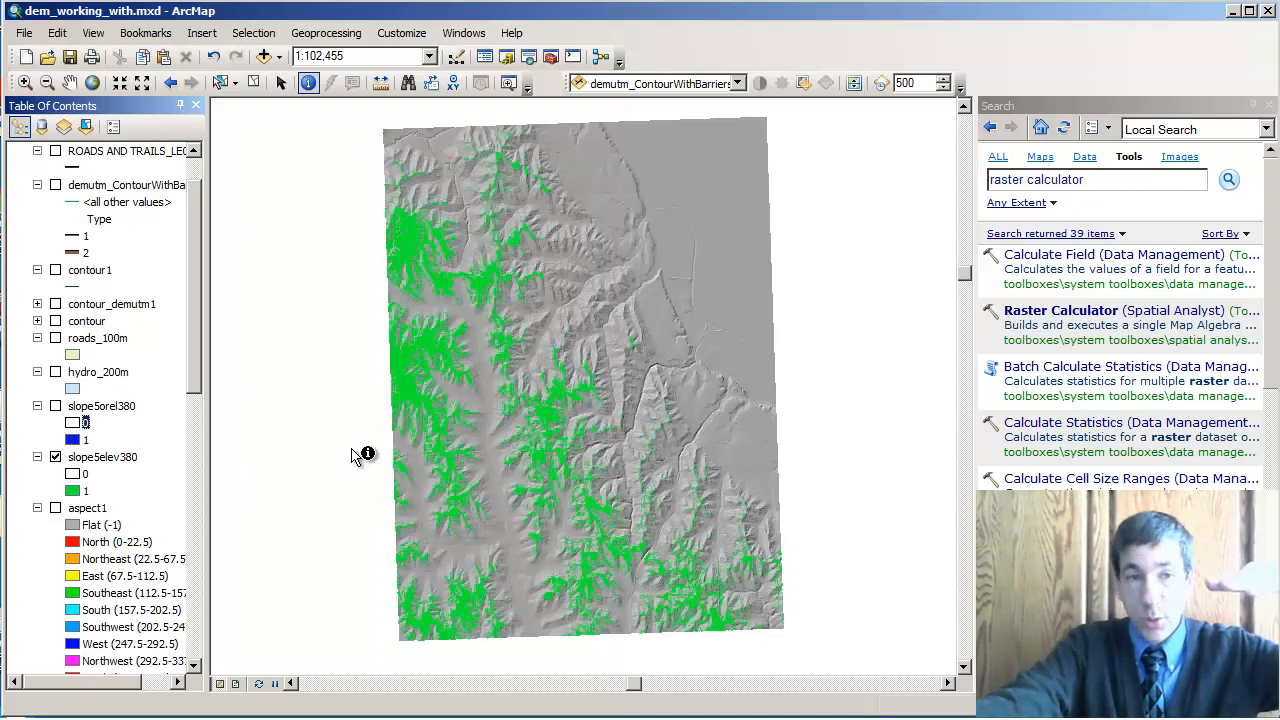
pyautogui.moveTo(404, 453)
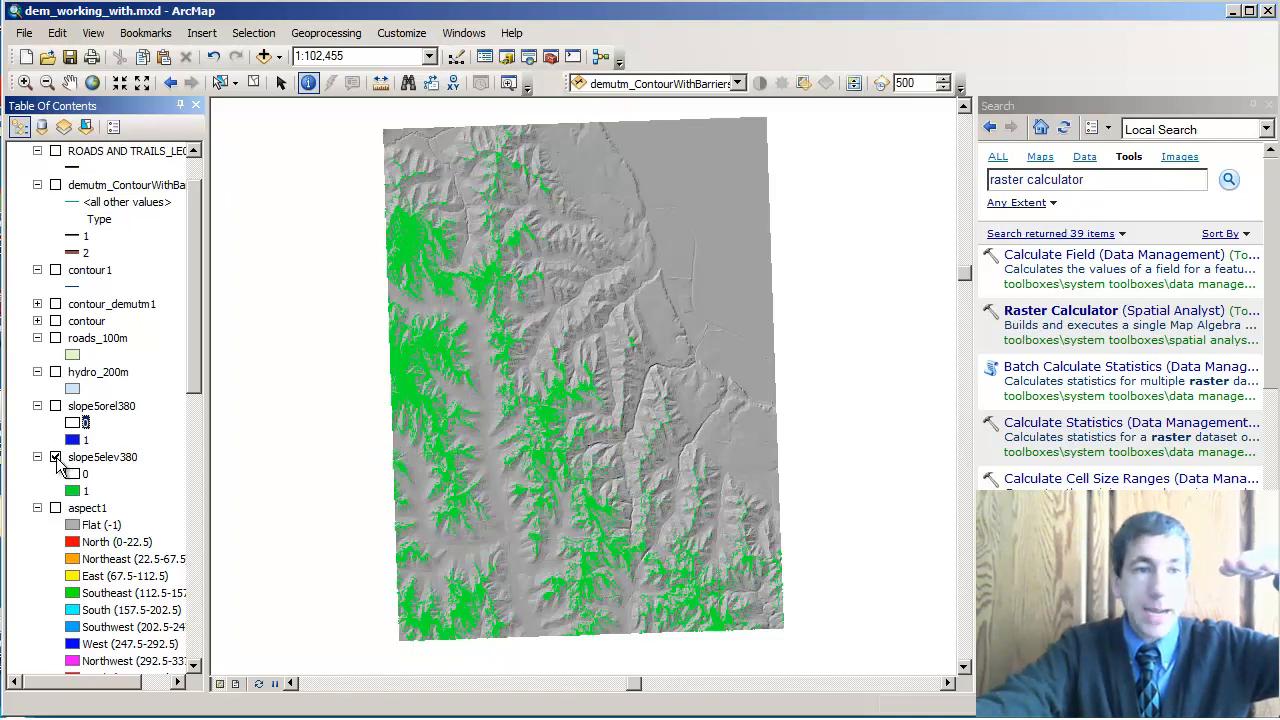
pyautogui.click(56, 406)
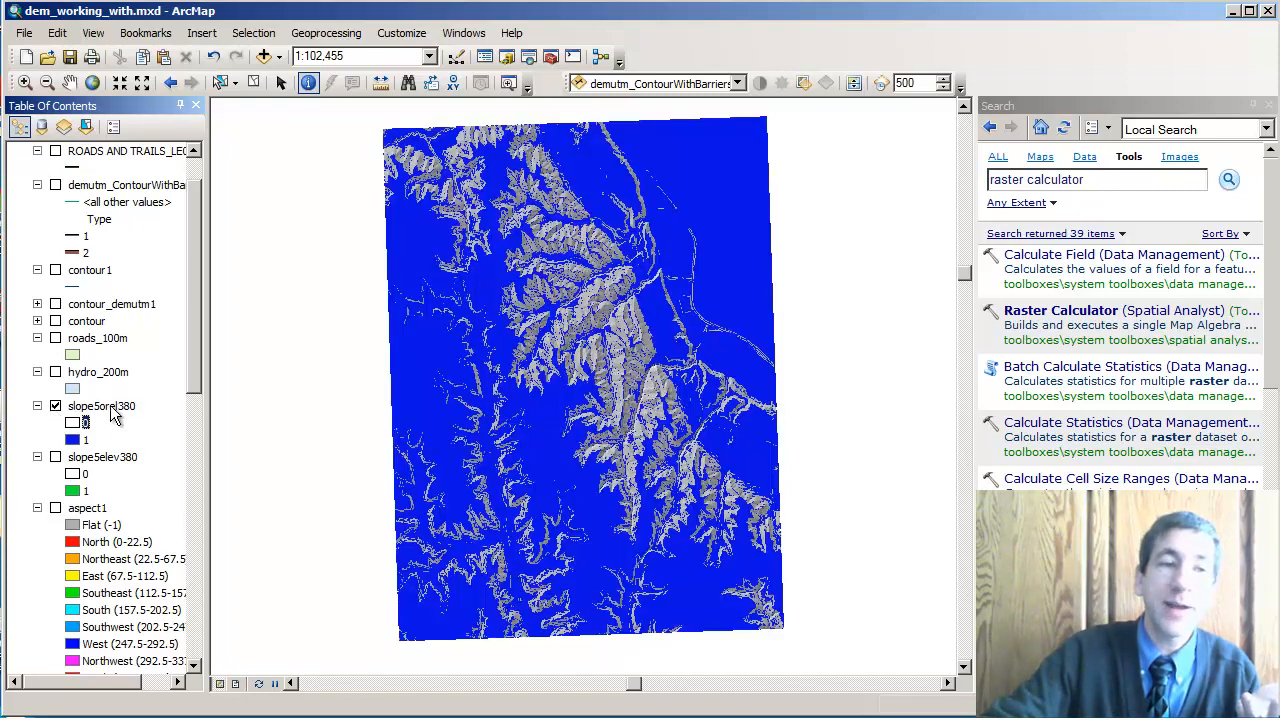
pyautogui.moveTo(781, 455)
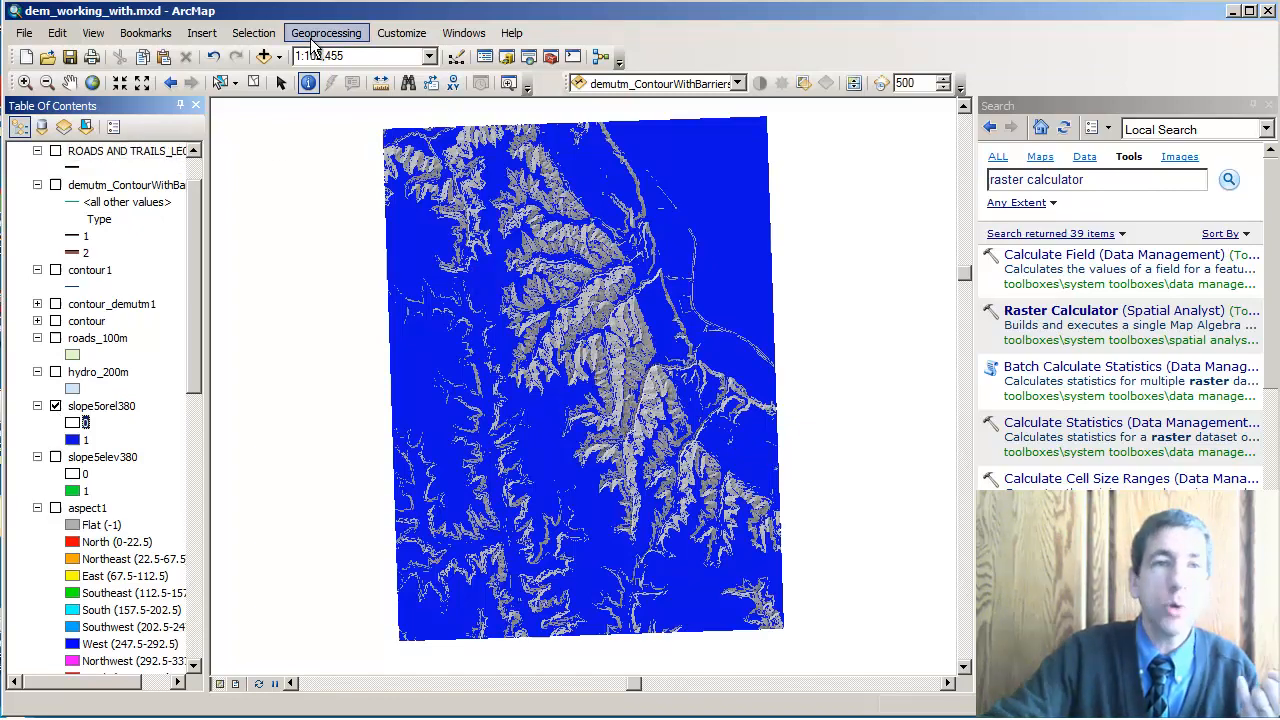
# - Open the geoprocessing Results history to reuse an earlier Raster Calculator run
pyautogui.click(326, 32)
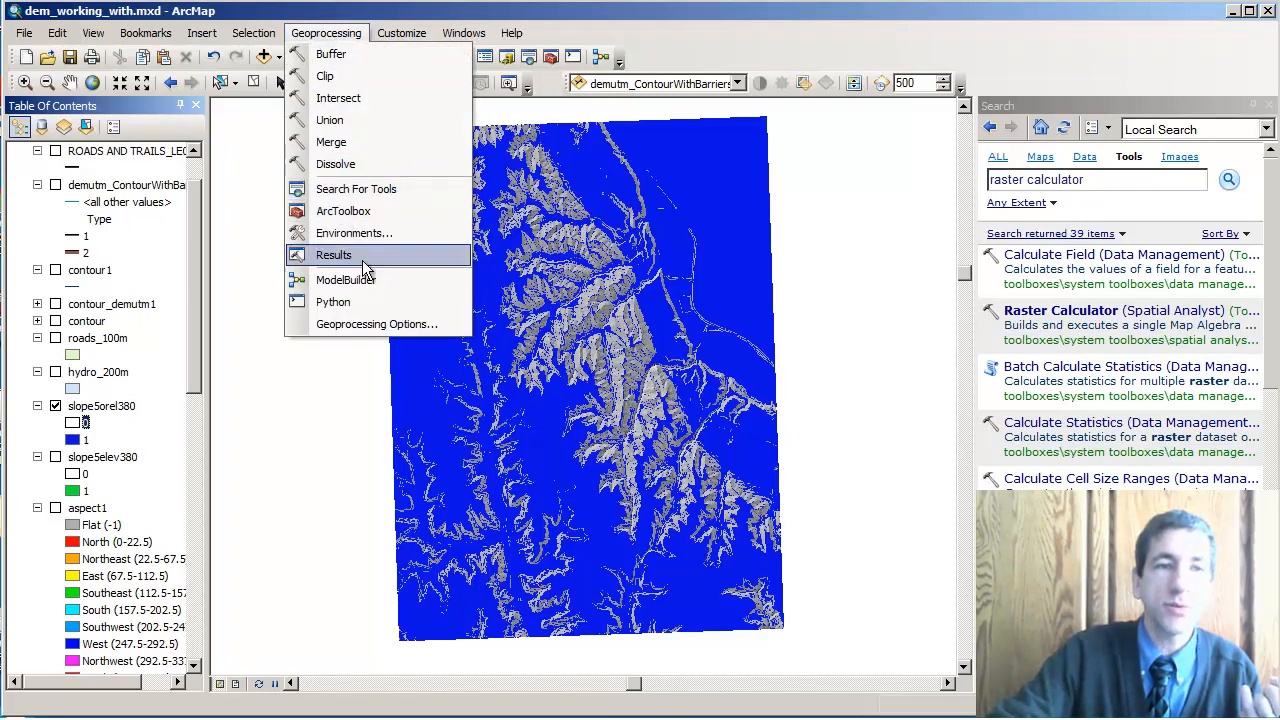
pyautogui.click(333, 254)
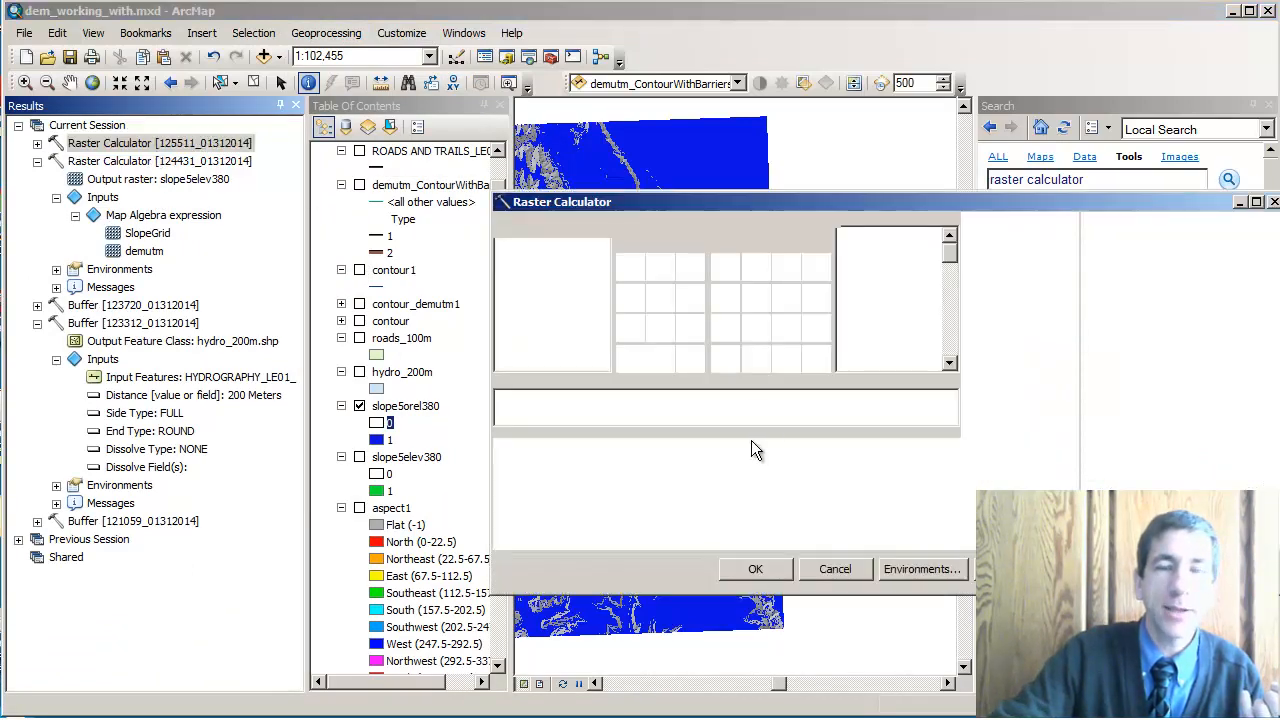
pyautogui.moveTo(999, 480)
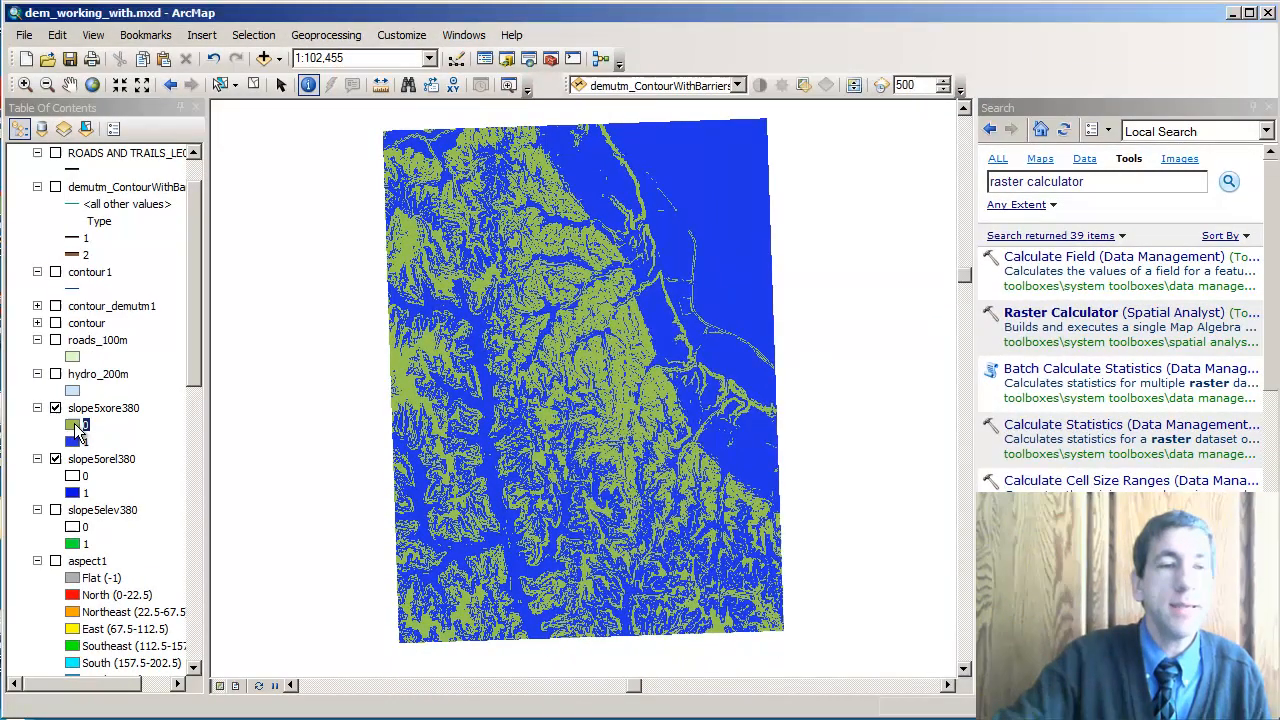
# - Symbolize slope5xore380 with value 0 hollow and value 1 red
pyautogui.click(73, 423)
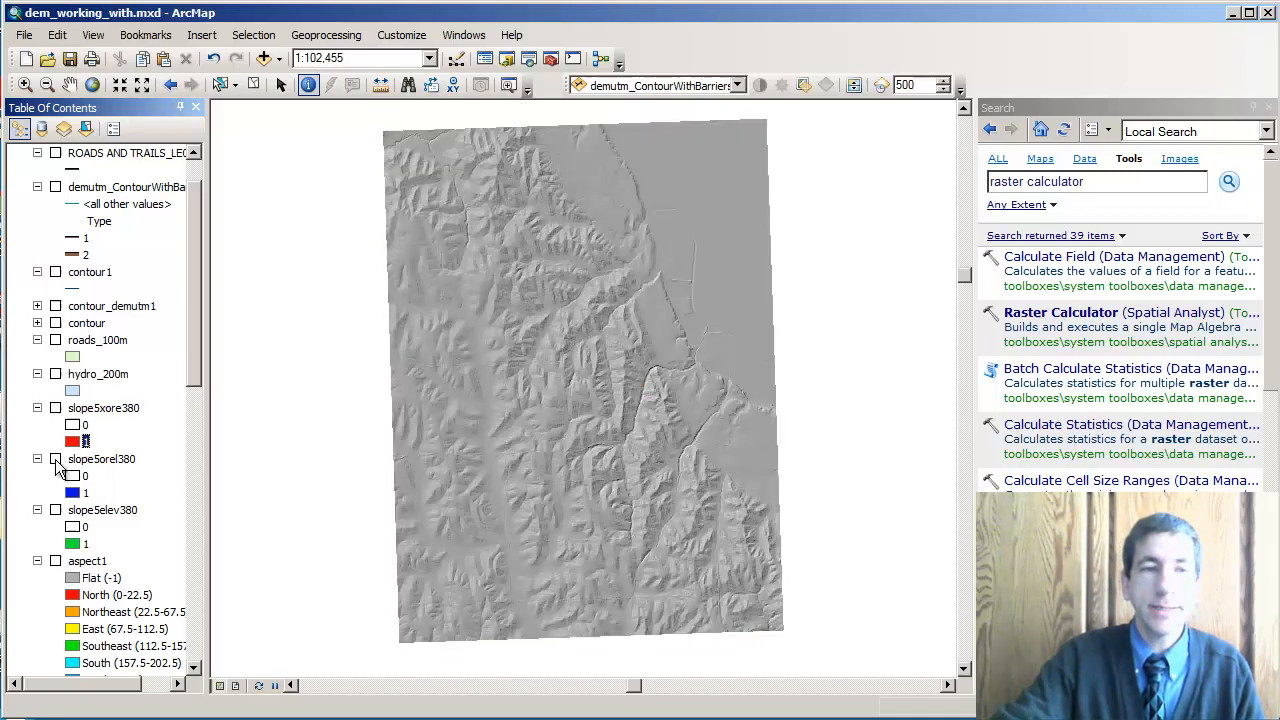
# - Hide the blue slope5orel380 layer and turn on the green slope5elev380 layer
pyautogui.click(56, 459)
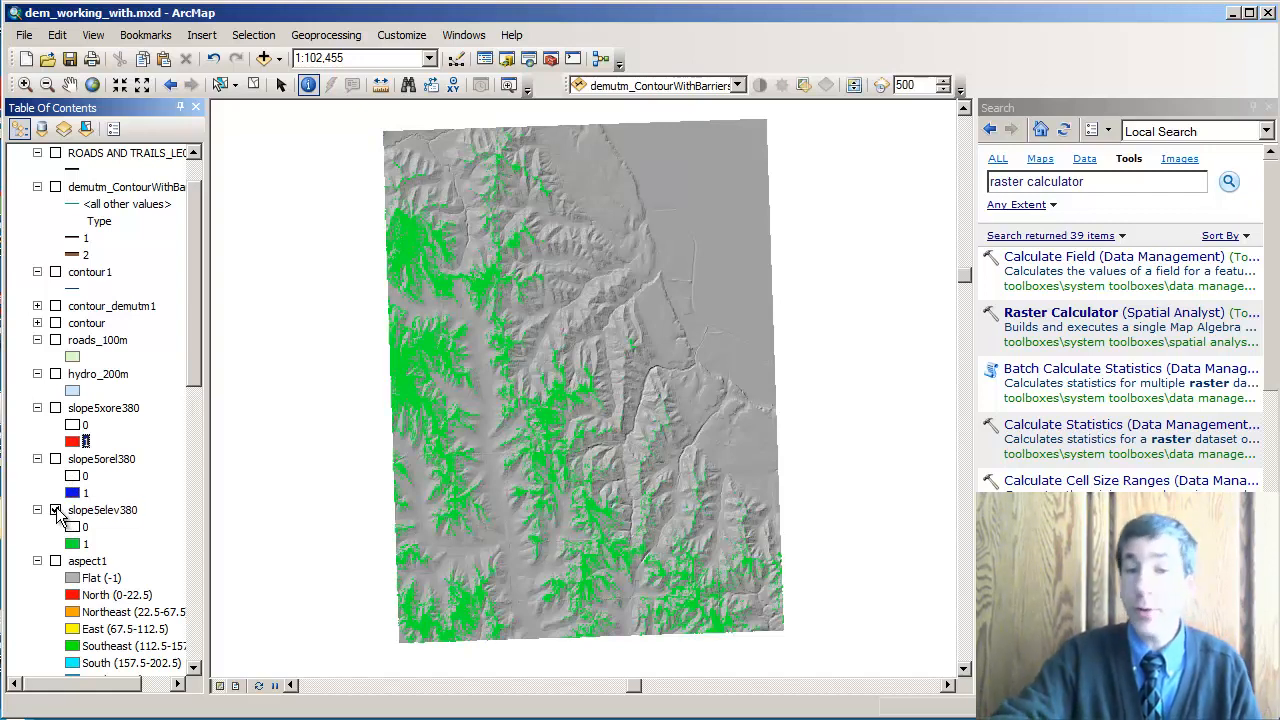
pyautogui.click(56, 510)
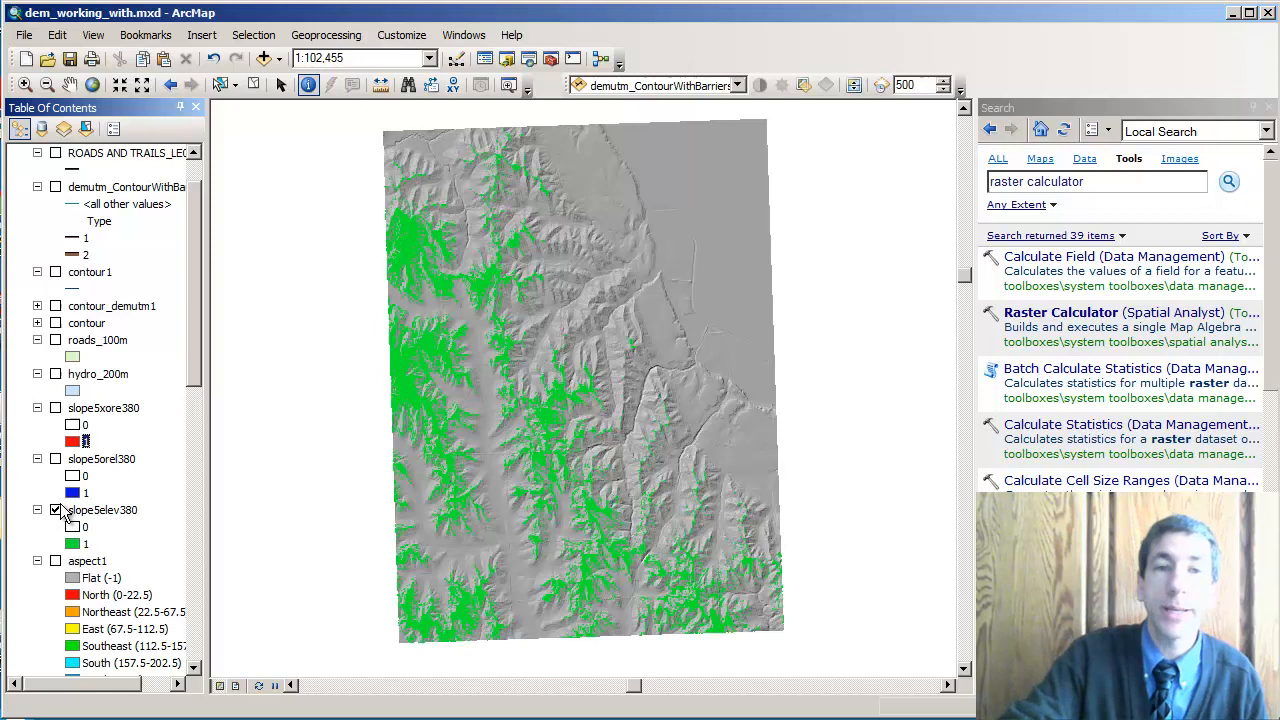